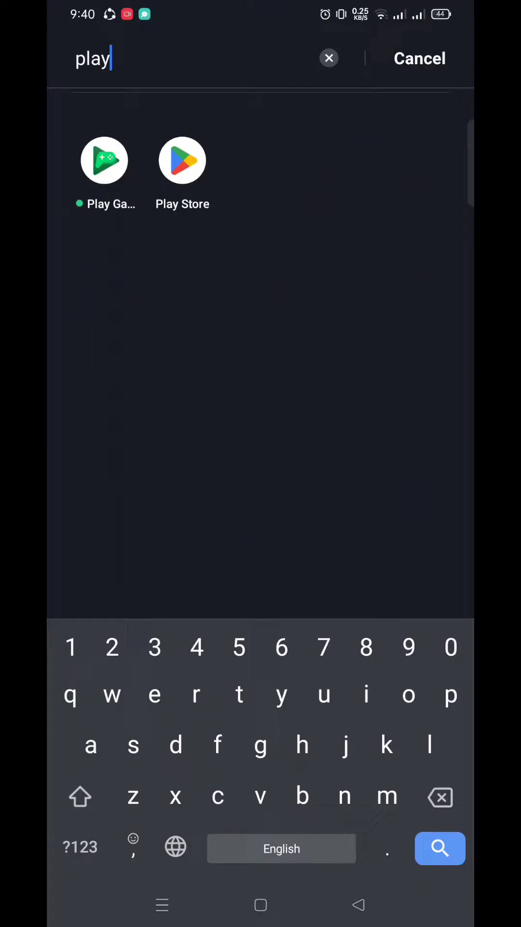
Install the ExScanner multiple-choice grader from its Google Play Store listing.
left_click(181, 160)
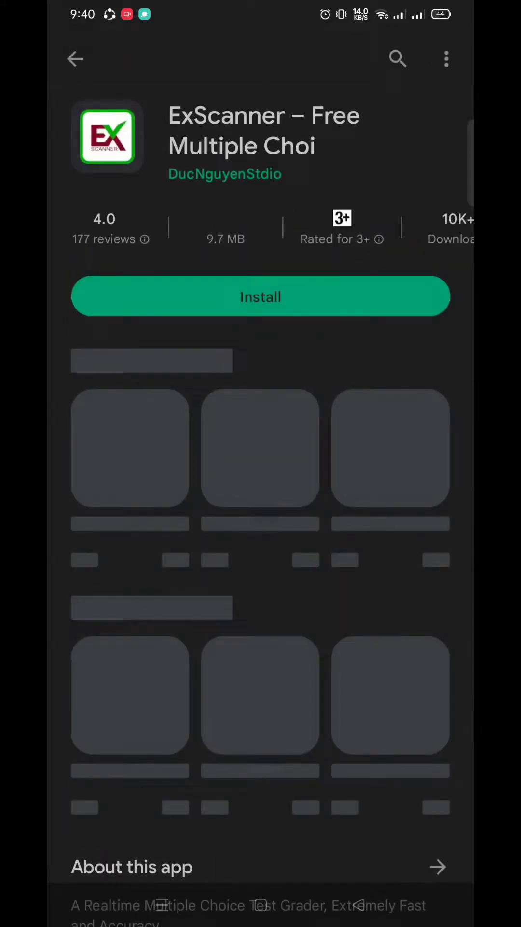
left_click(260, 296)
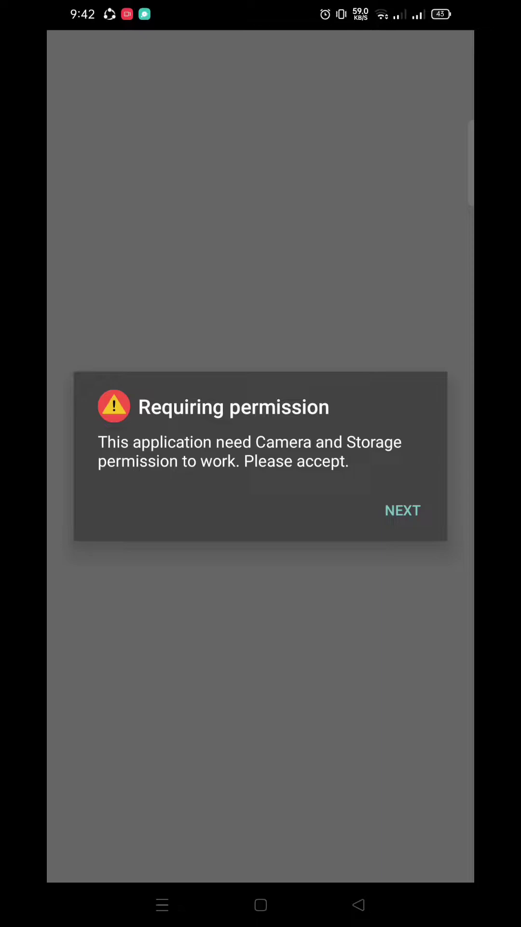
Allow camera use while in the app and file access, then skip the intro to the main menu.
left_click(403, 510)
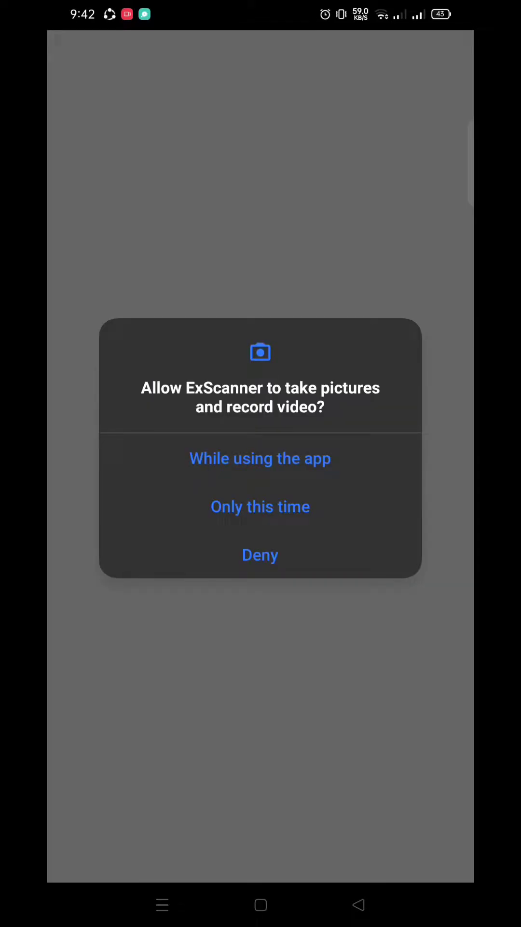
left_click(260, 458)
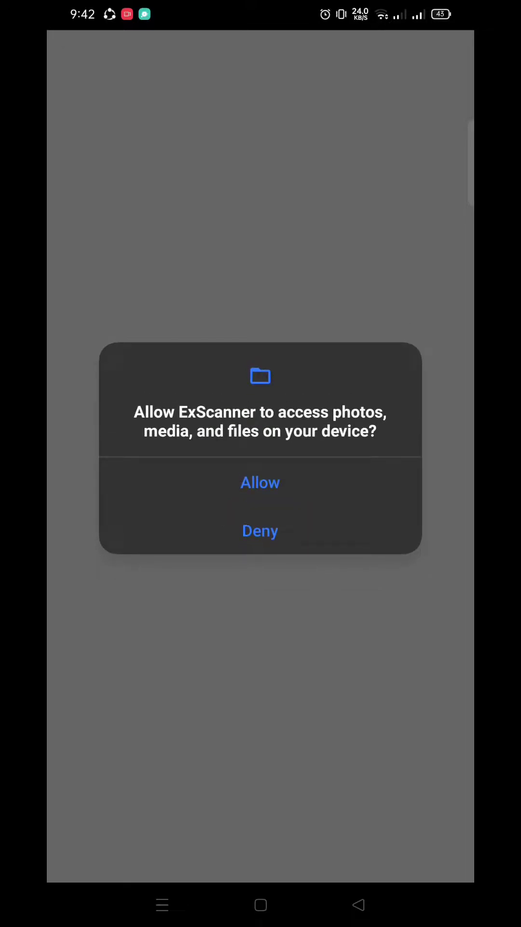
left_click(260, 483)
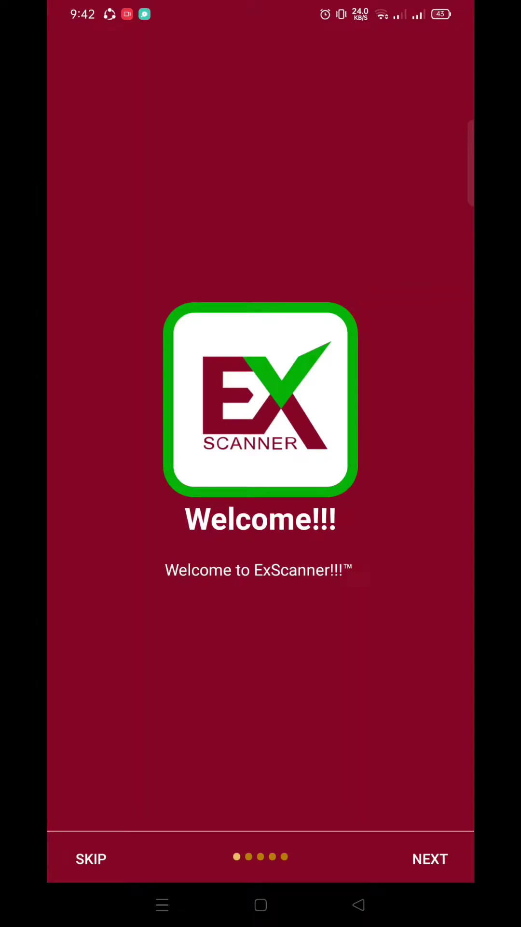
left_click(428, 859)
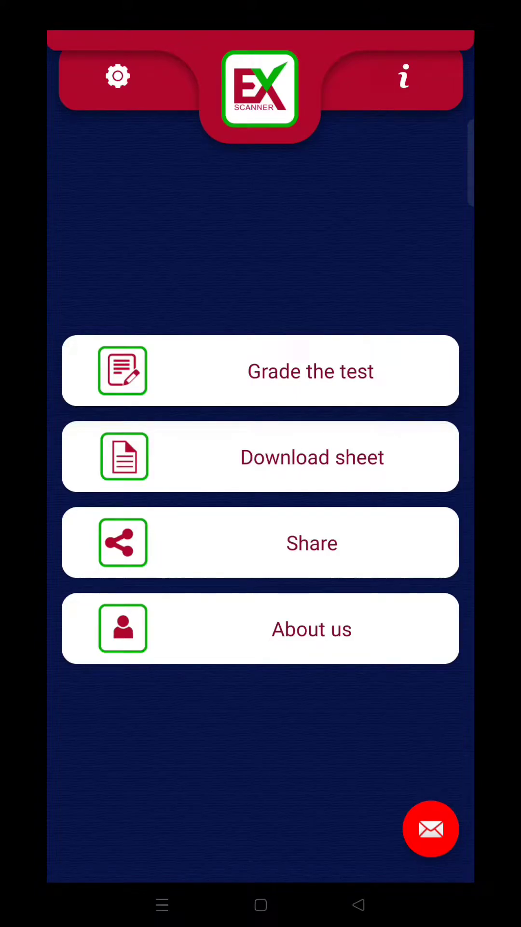
Browse the downloadable sheets page, accept cookies and filter it to 50 Questions sheets.
left_click(312, 458)
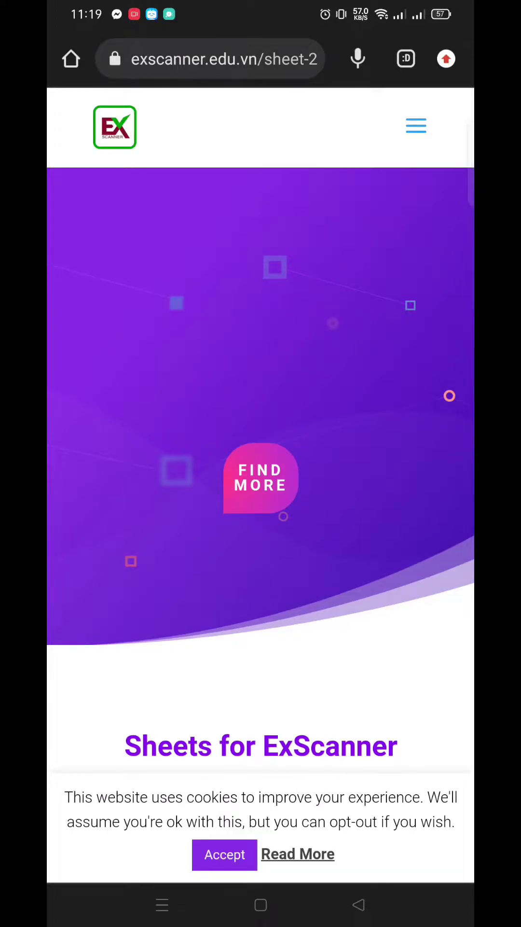
scroll("down", 3)
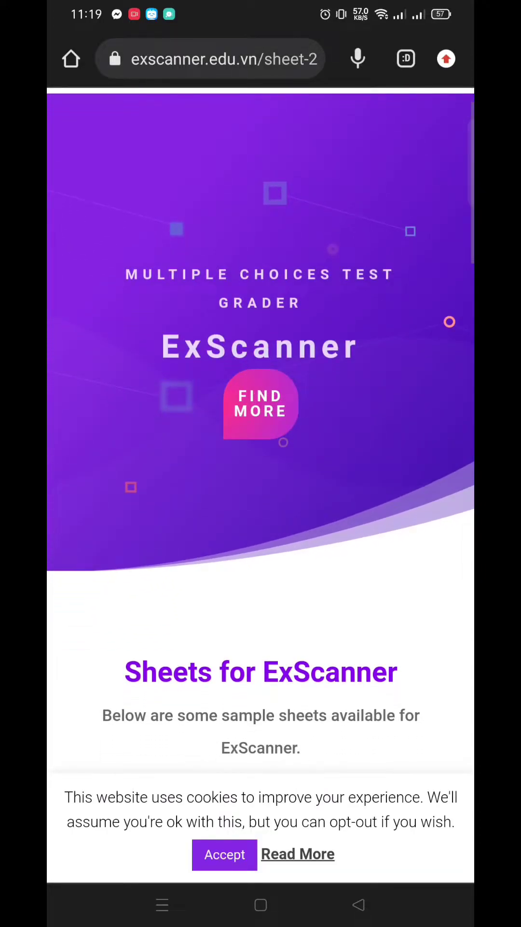
left_click(224, 854)
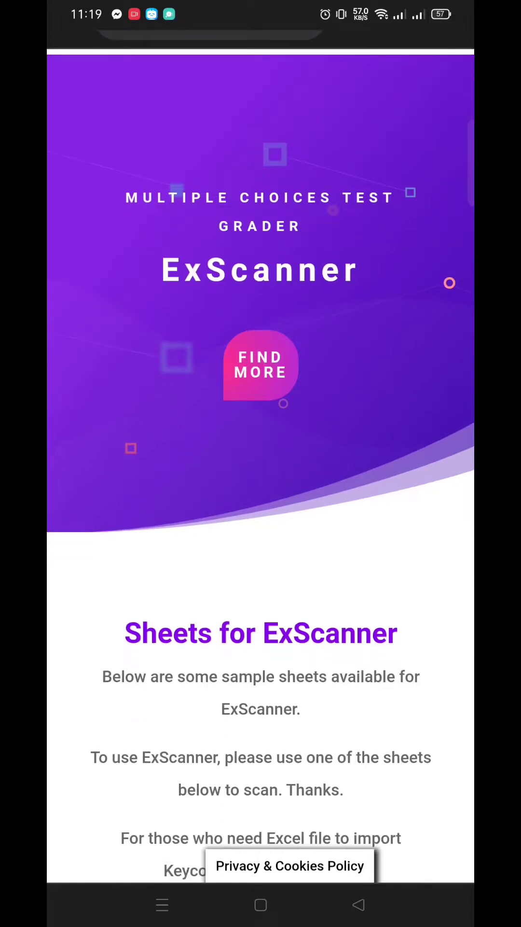
scroll("down", 3)
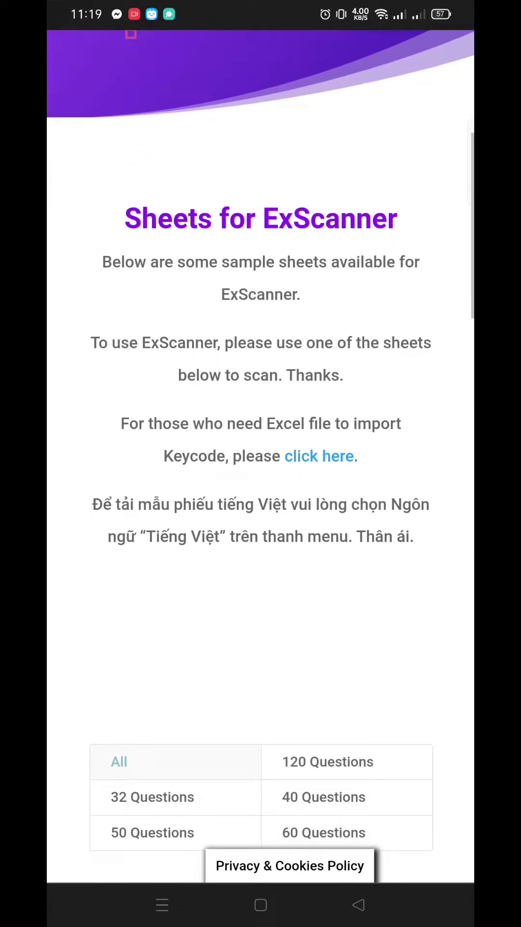
scroll("down", 3)
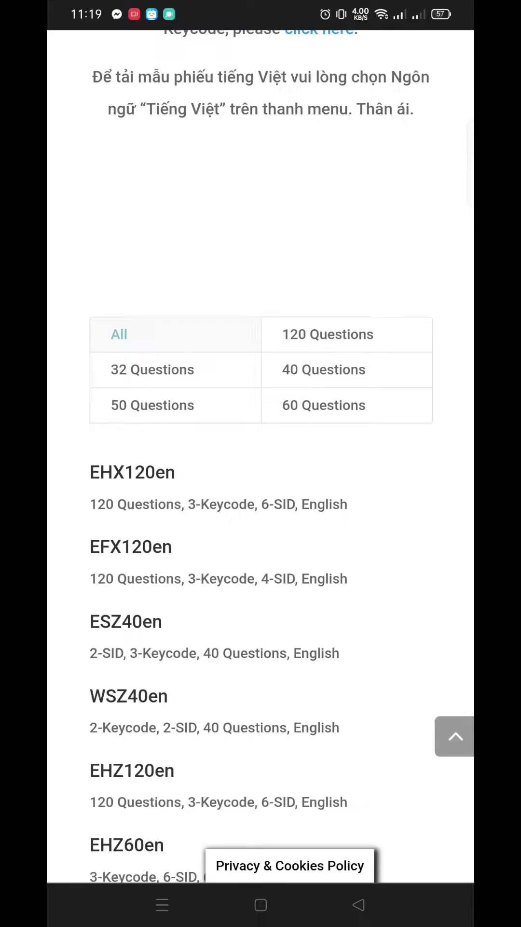
left_click(152, 405)
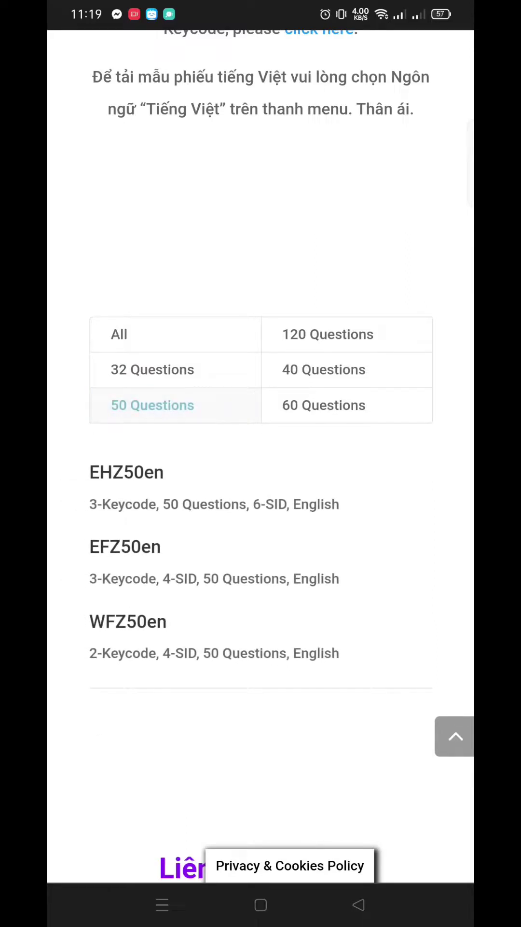
scroll("down", 3)
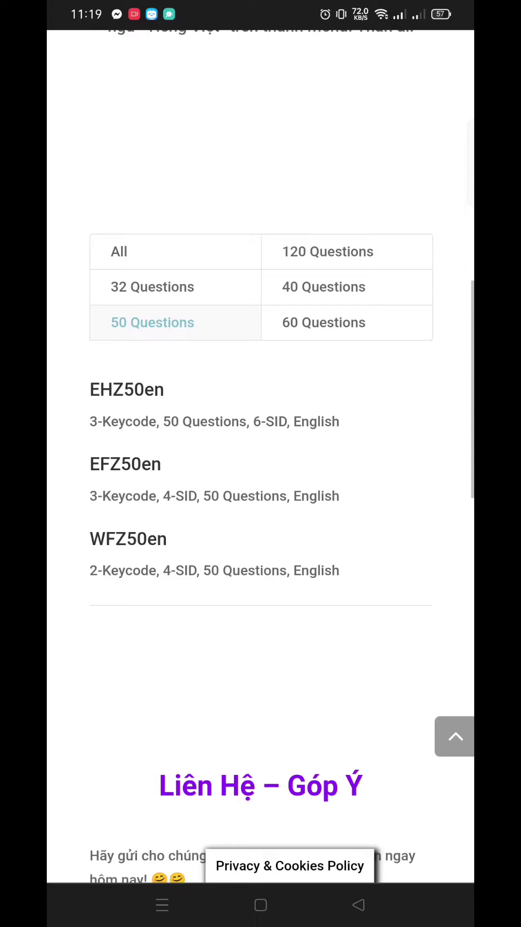
scroll("down", 3)
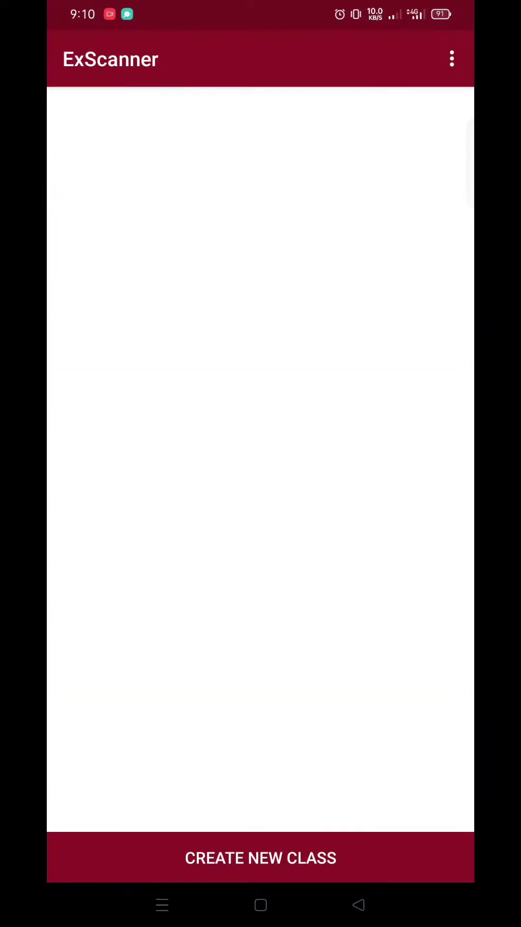
Add a first class named 12-BILL GATES to the class list.
left_click(260, 857)
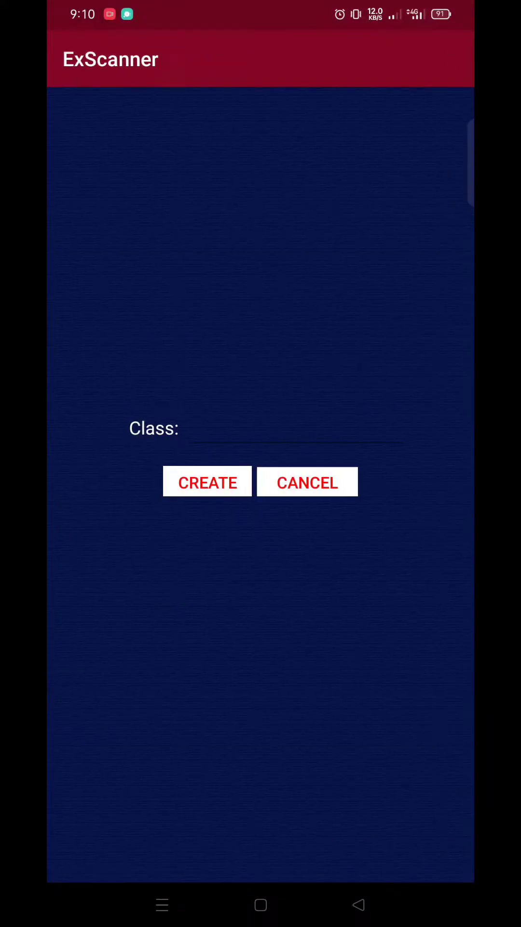
left_click(296, 428)
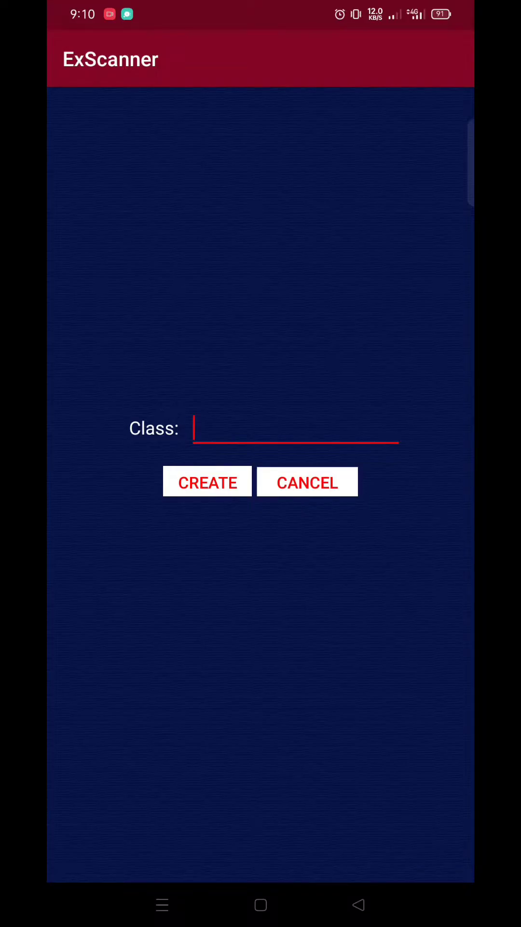
left_click(295, 428)
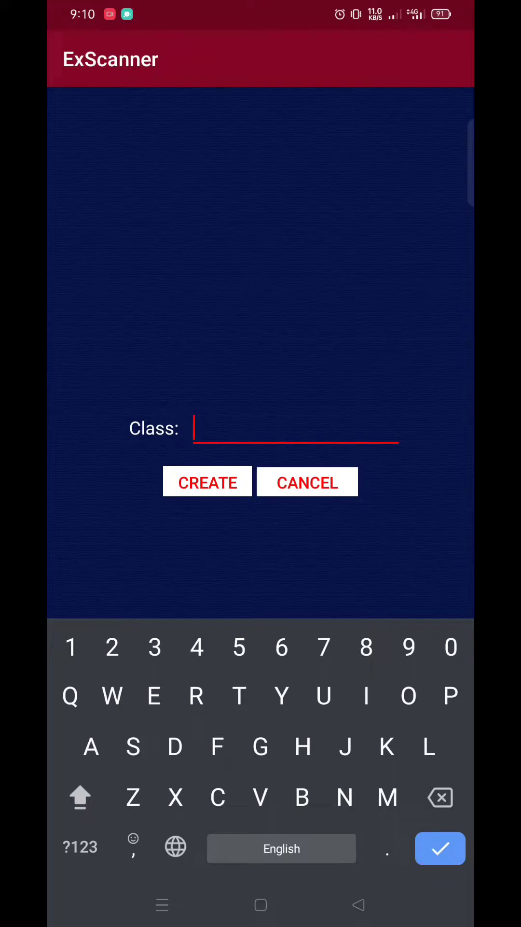
type("12-BILL GATY")
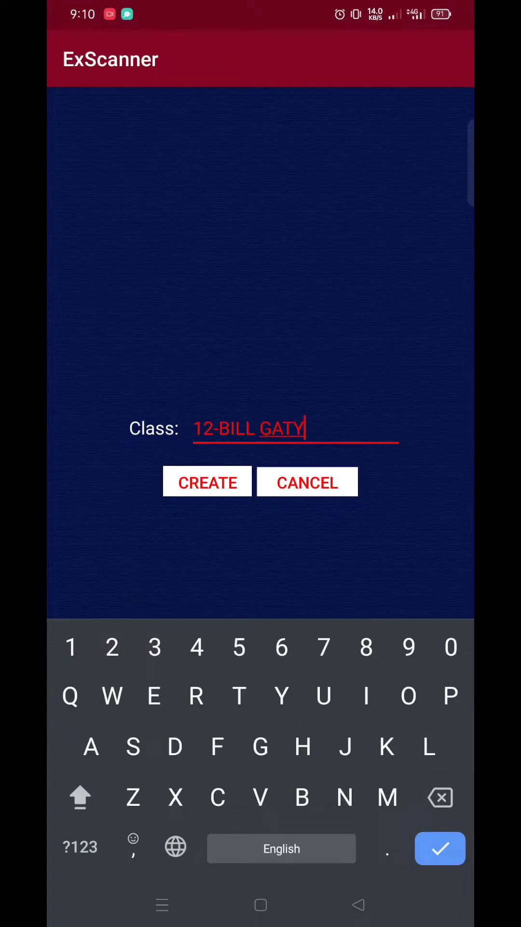
left_click(207, 482)
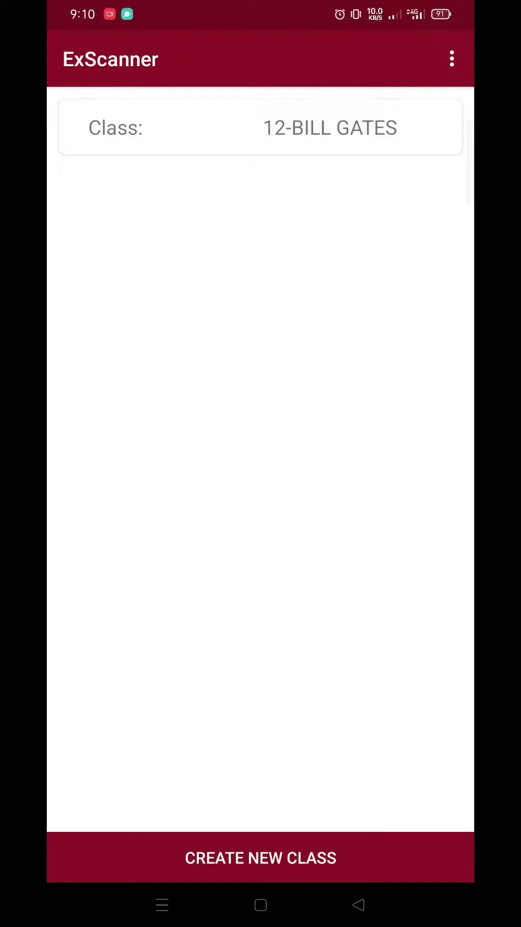
Start a new quiz in 12-BILL GATES titled 3RD PERIODICAL TEST IN ENGLISH.
left_click(330, 127)
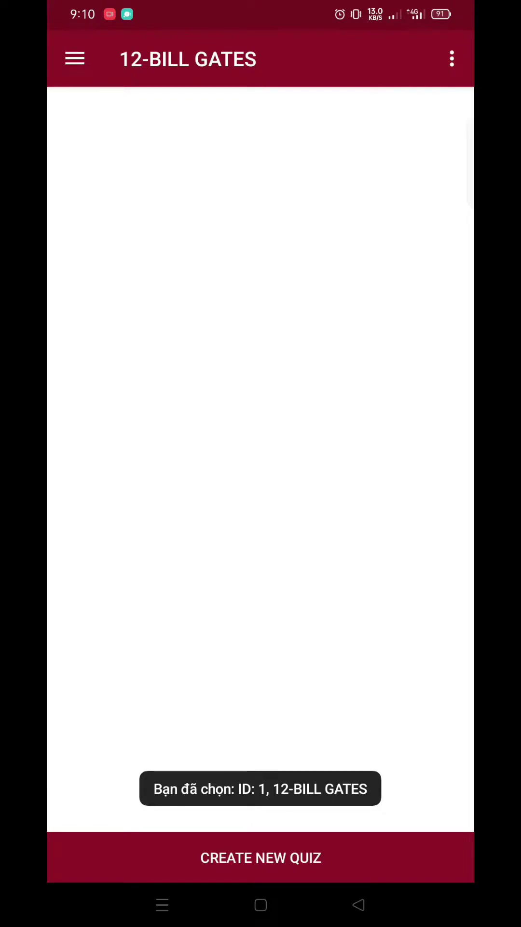
left_click(260, 858)
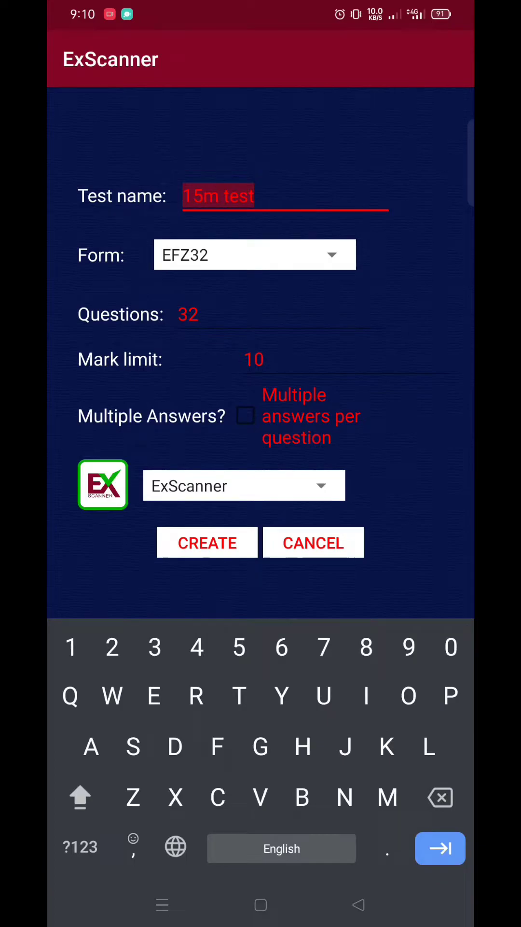
type("3RD PERIODICAL")
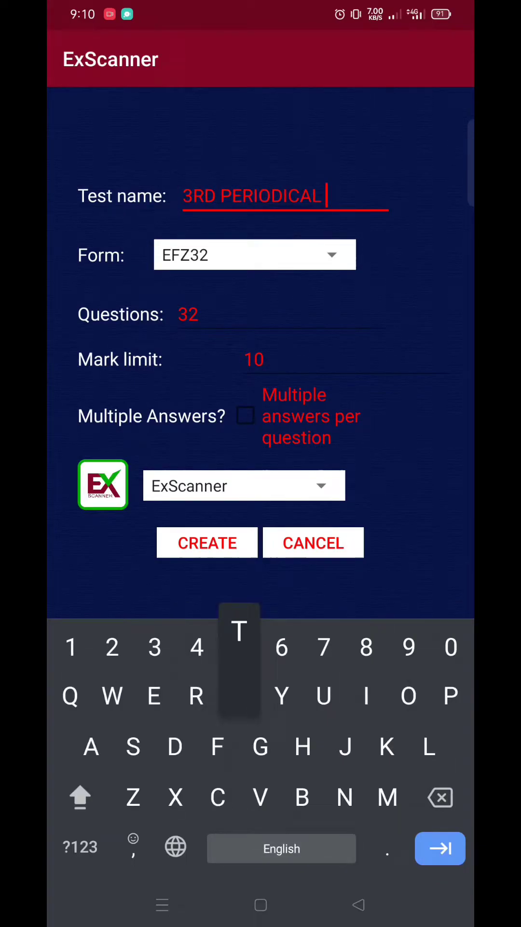
type("TEST IN")
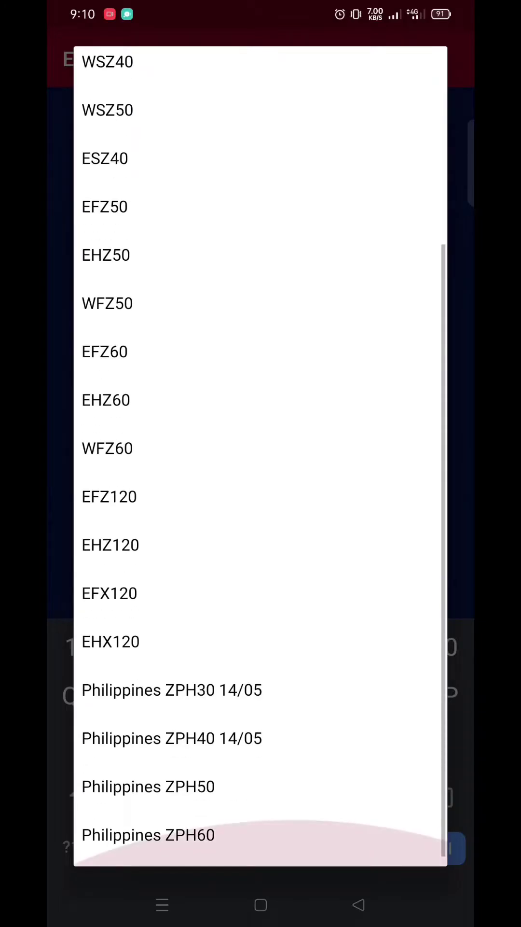
Assign the Philippines ZPH50 form with a 50-mark limit and create the quiz.
left_click(147, 786)
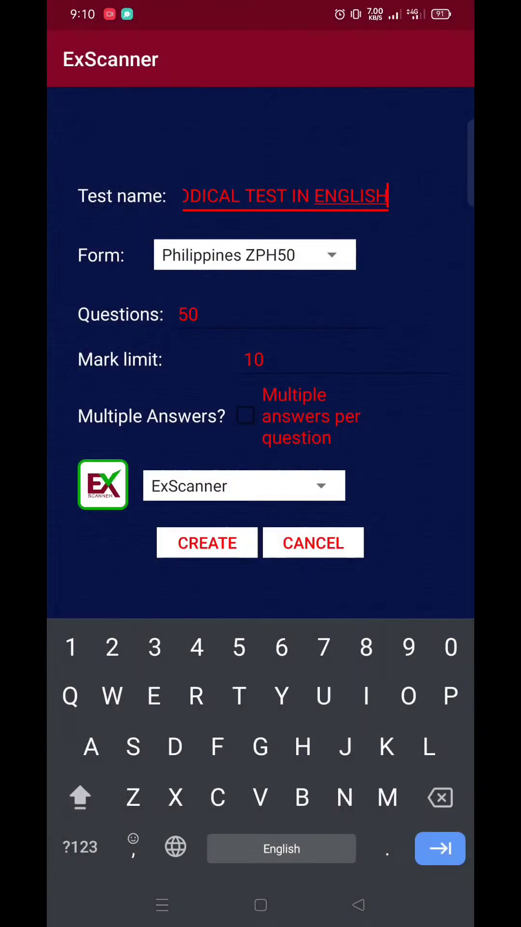
left_click(254, 359)
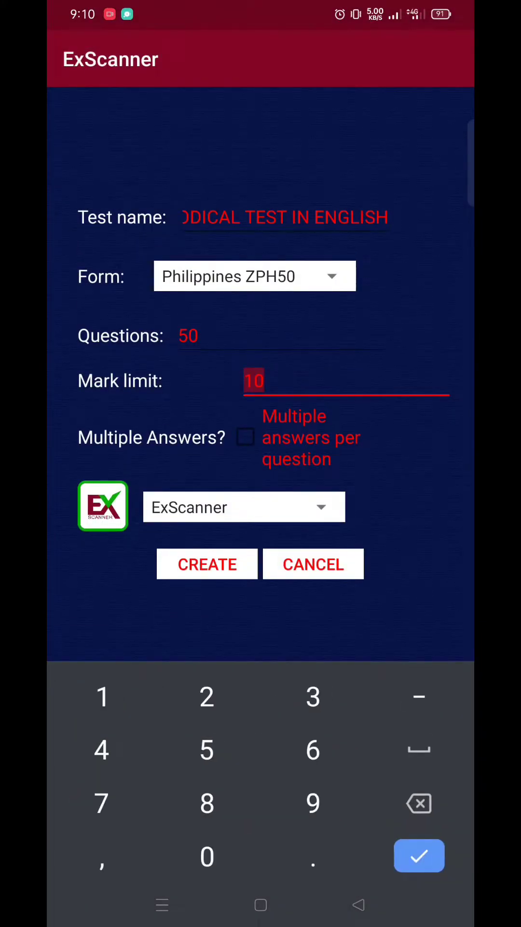
type("50")
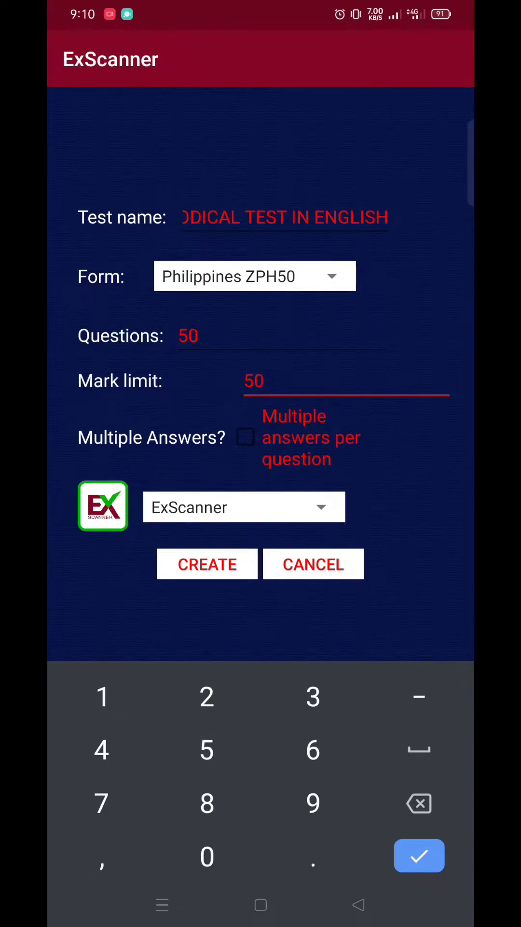
left_click(206, 564)
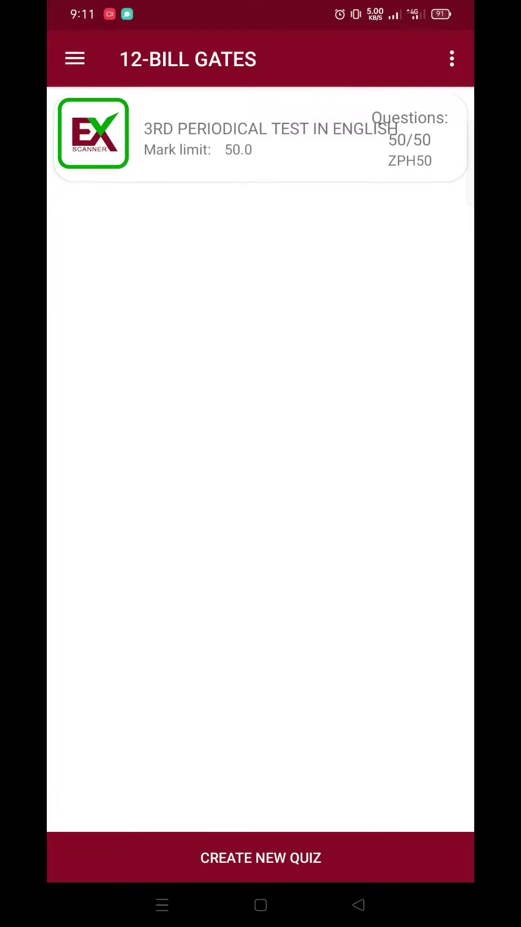
Enter the correct letters into the English test's Default key code and save the key.
left_click(255, 140)
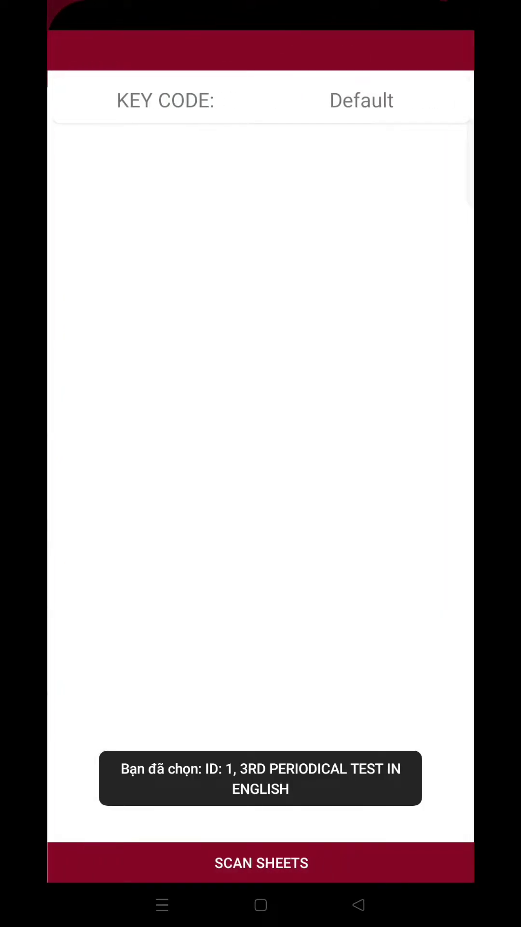
left_click(260, 864)
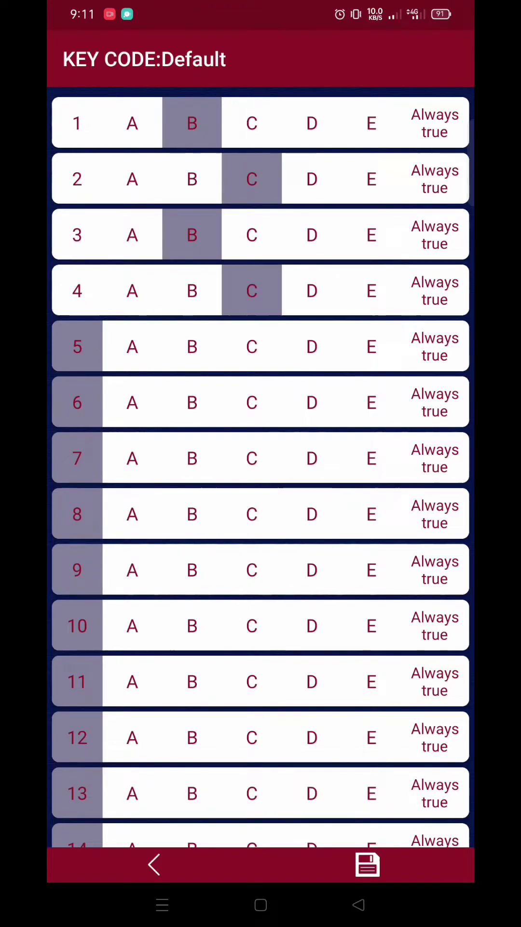
scroll("down", 3)
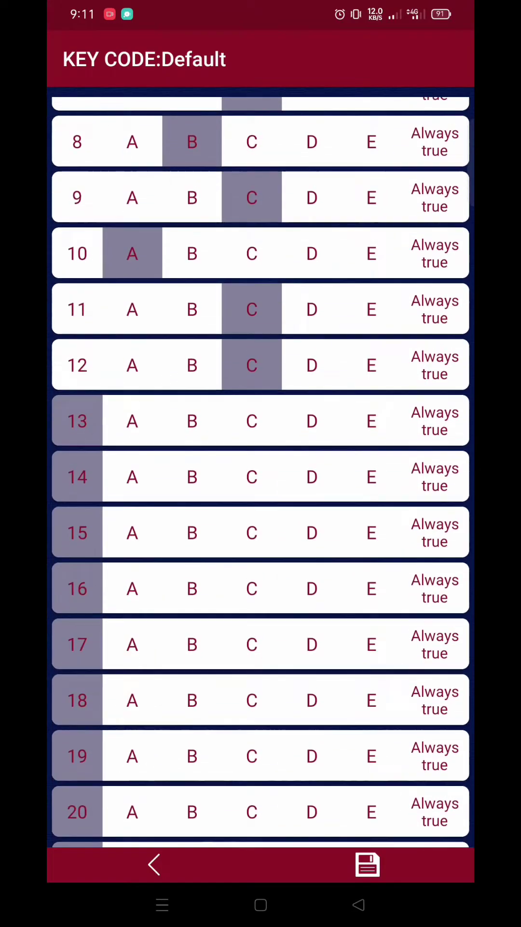
scroll("down", 3)
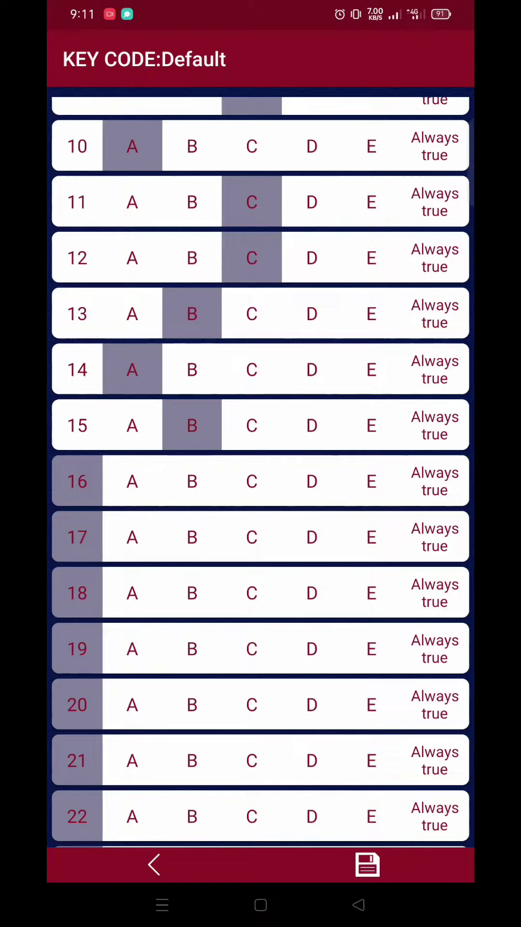
scroll("down", 3)
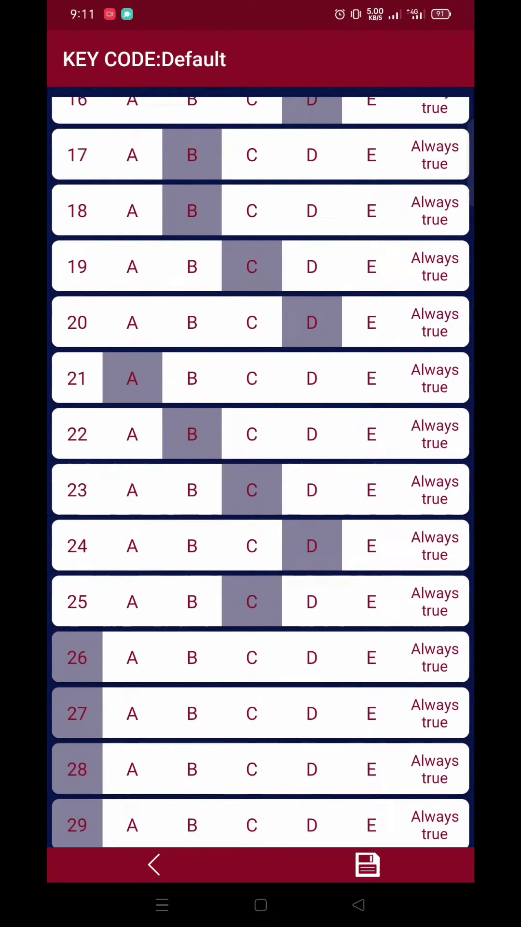
scroll("down", 3)
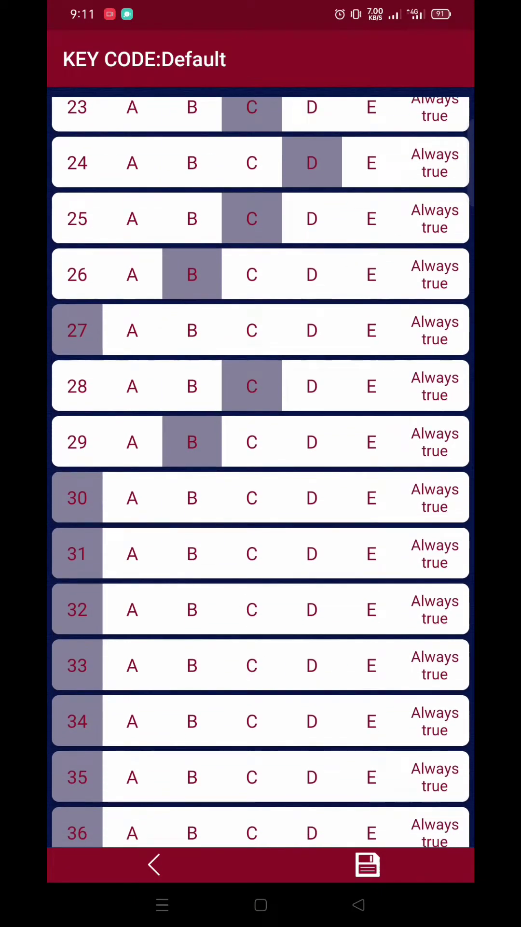
scroll("down", 3)
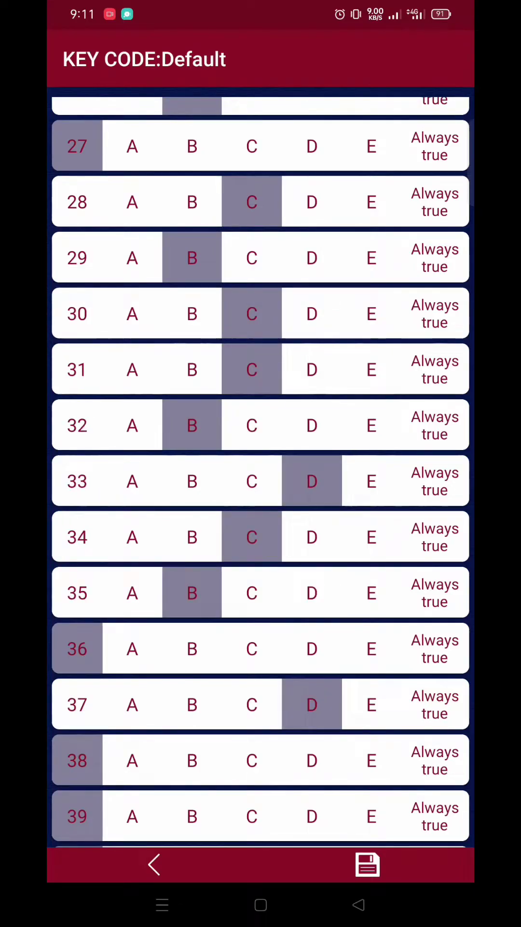
left_click(367, 864)
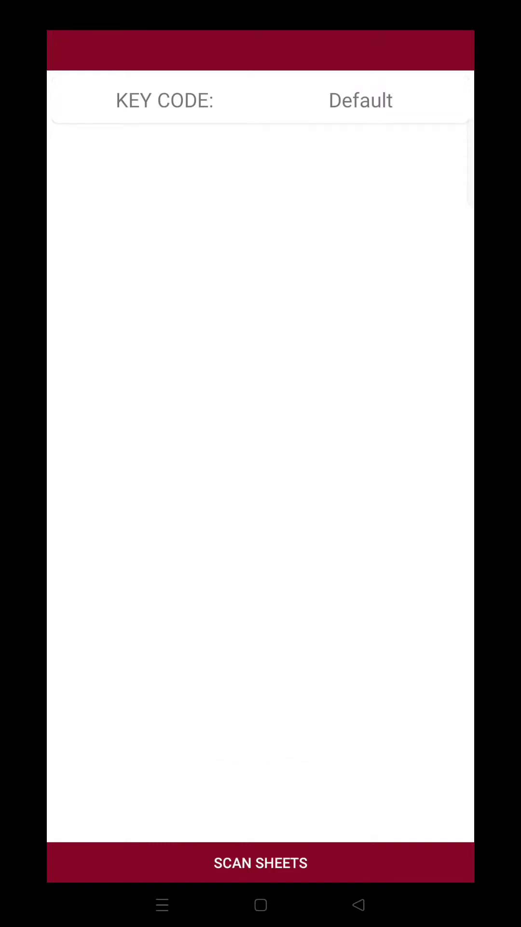
Recheck the Default key through question 50 and save it again.
left_click(260, 863)
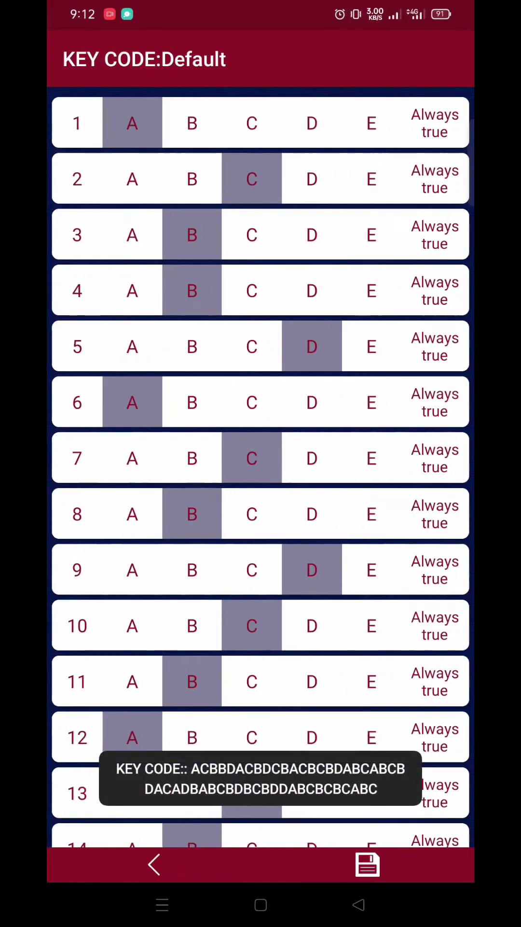
scroll("down", 3)
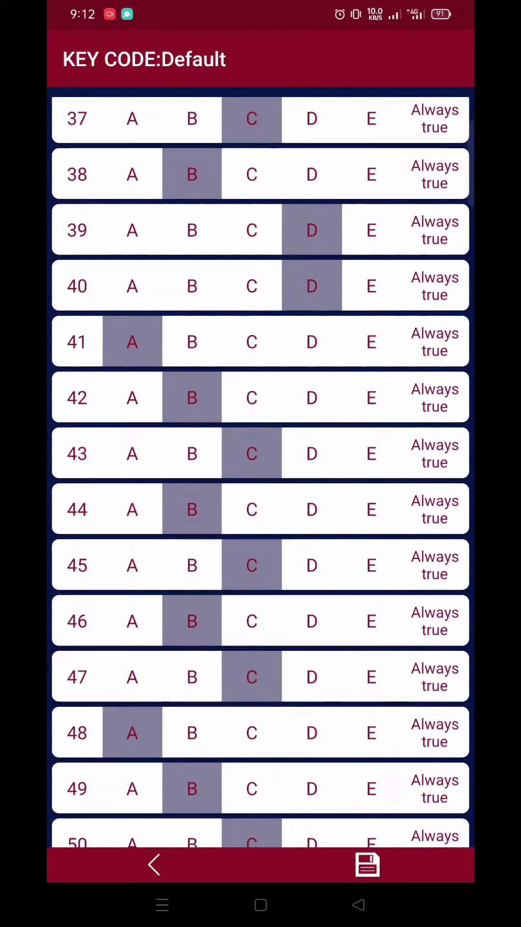
left_click(153, 864)
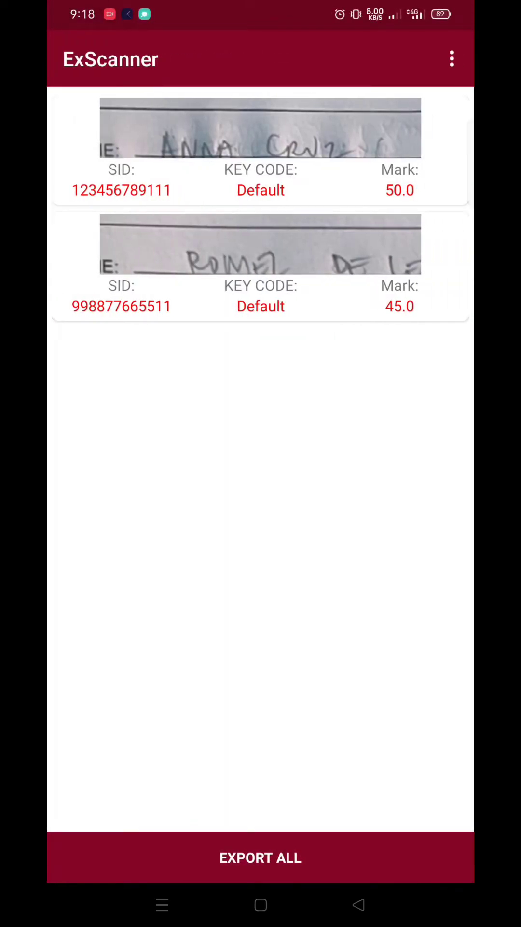
Scan the remaining students' sheets until six graded results list marks of 40.0 to 45.0.
left_click(260, 145)
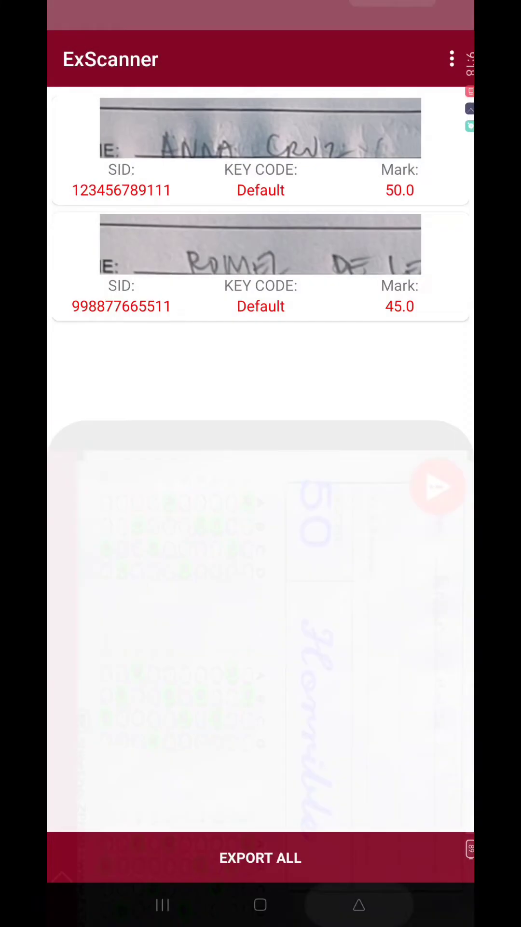
left_click(260, 266)
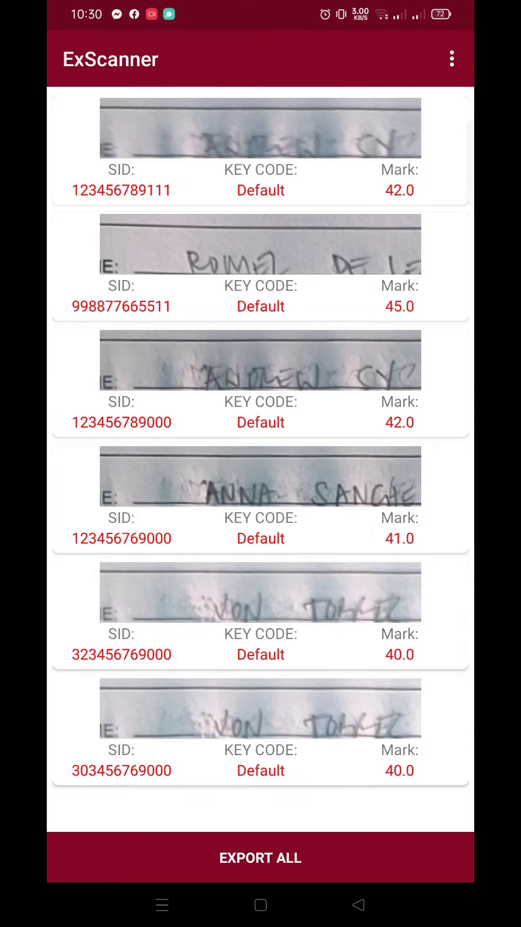
left_click(452, 60)
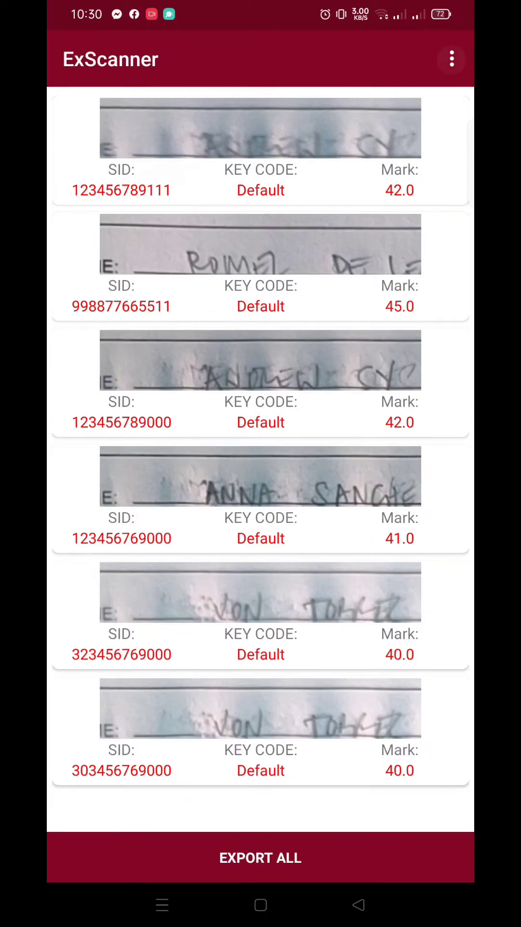
left_click(451, 60)
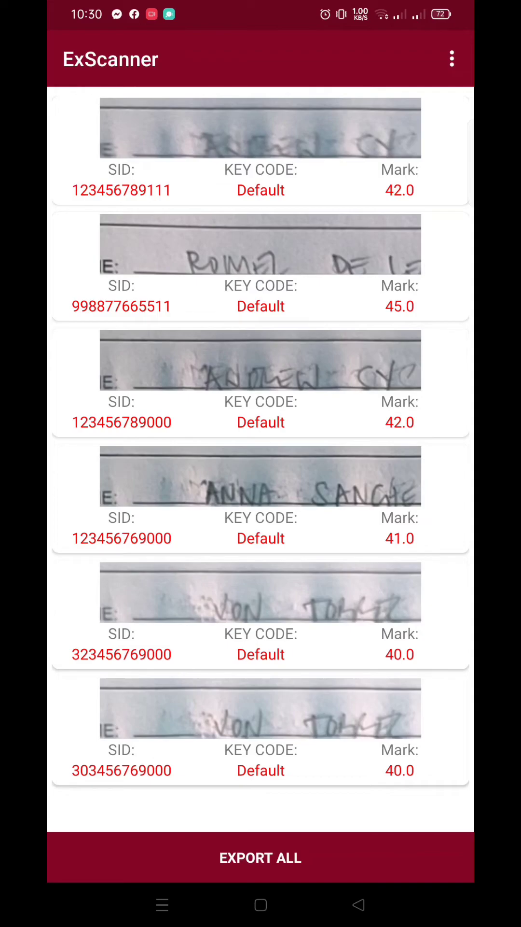
Export all six results as a .CSV file sent automatically by email.
left_click(261, 858)
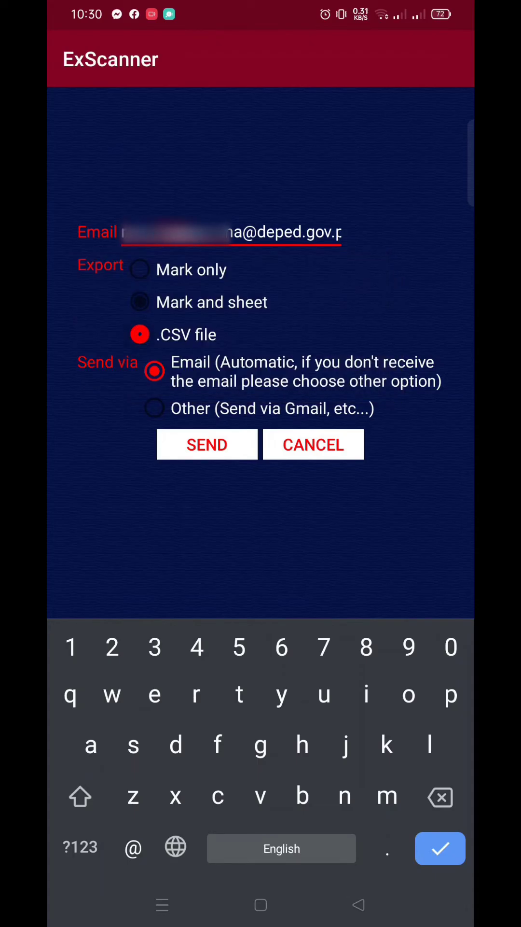
left_click(139, 334)
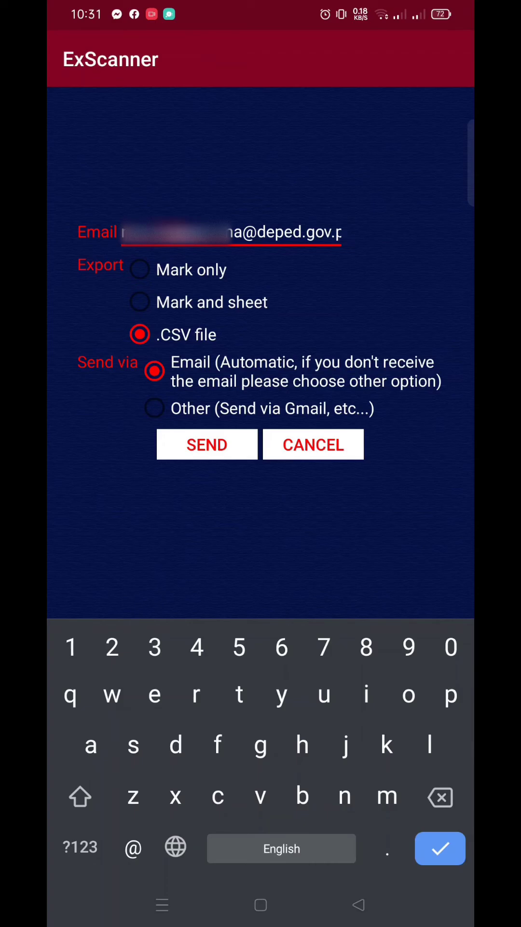
left_click(207, 444)
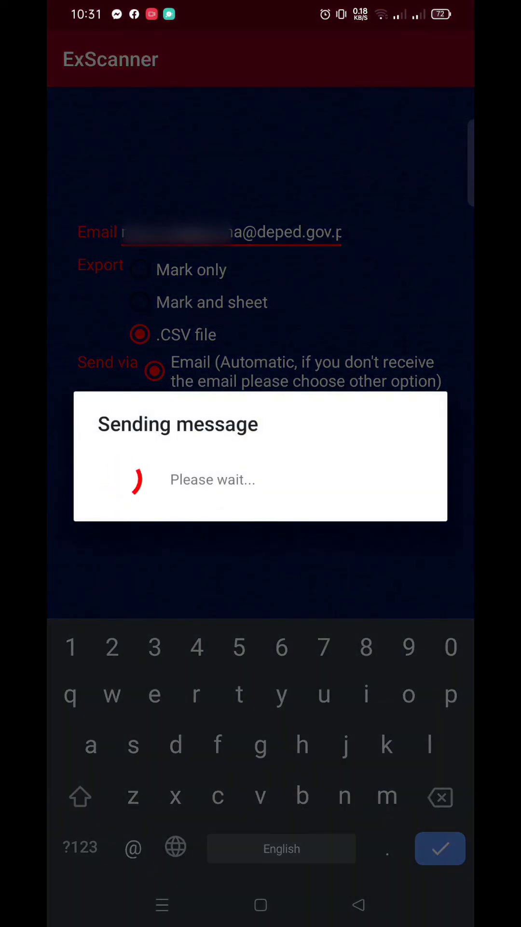